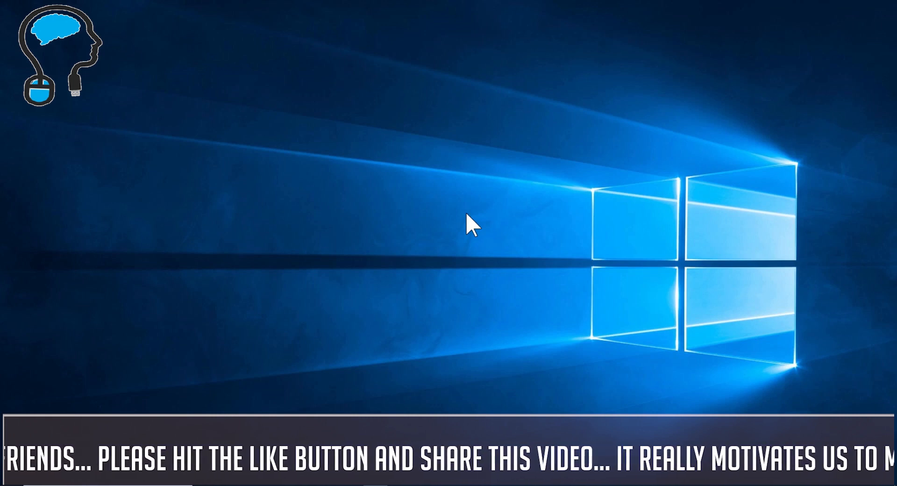
pyautogui.moveTo(520, 103)
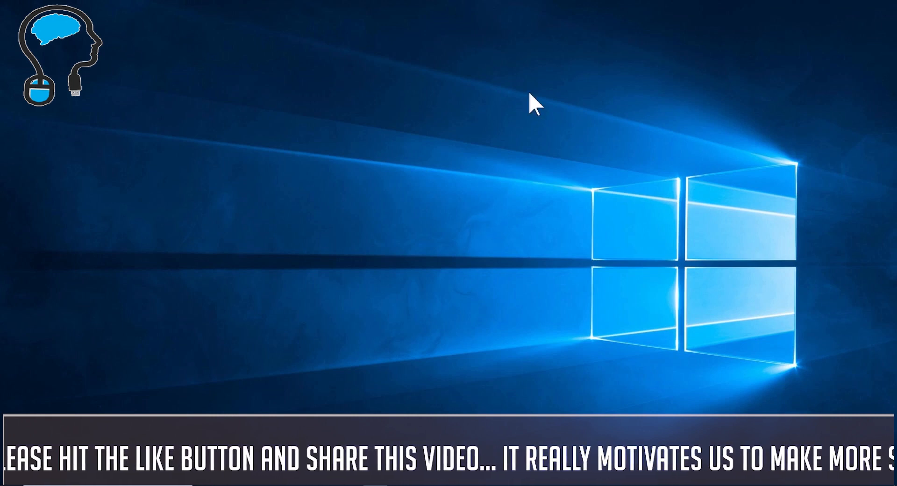
pyautogui.moveTo(489, 259)
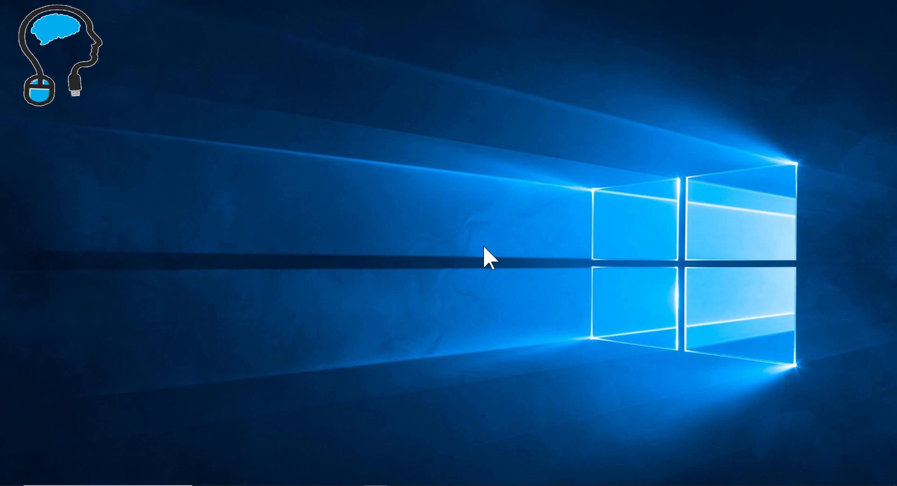
pyautogui.moveTo(644, 305)
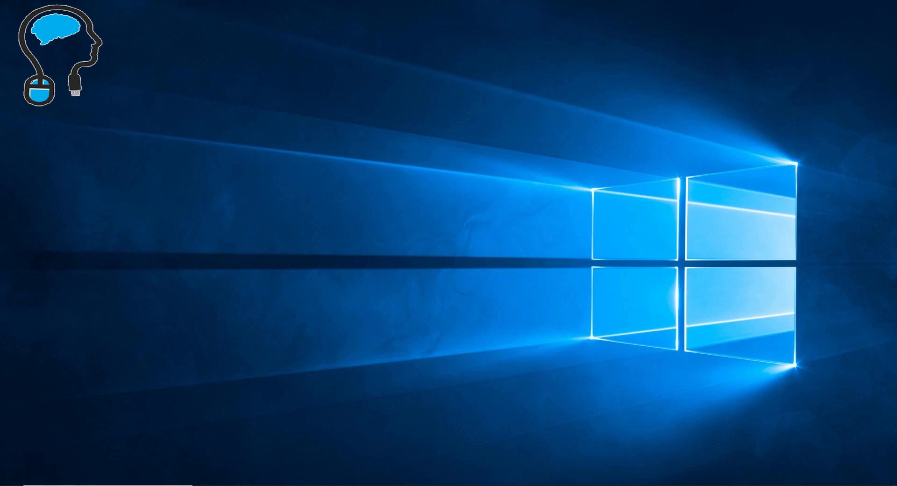
# Show the Enhancements tab of the High Definition Audio speakers' properties in Sound settings.
pyautogui.click(11, 480)
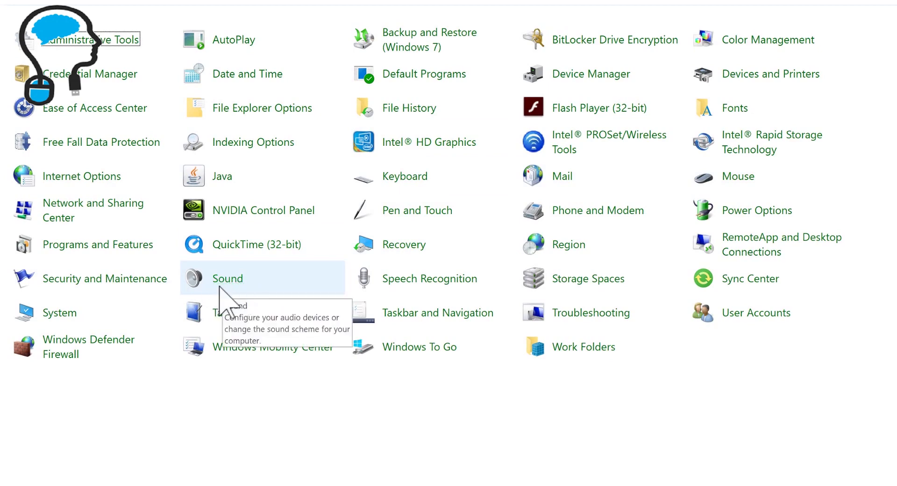
pyautogui.rightClick(227, 278)
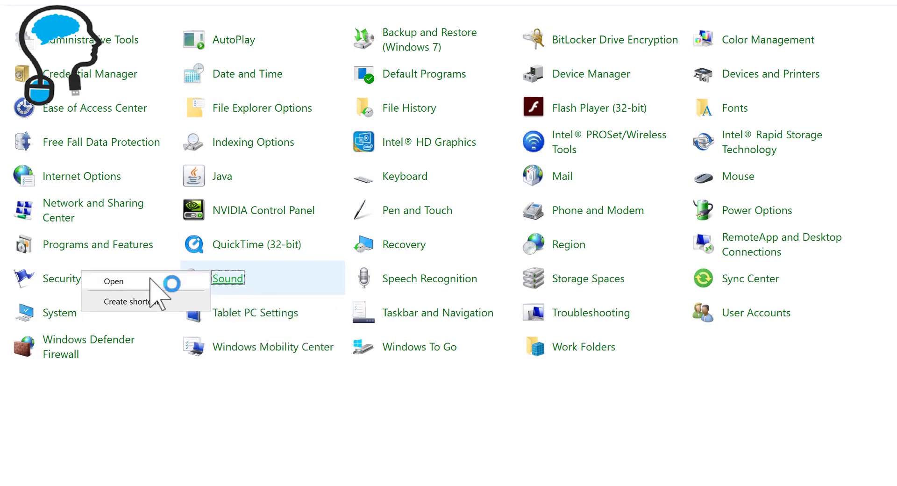
pyautogui.click(115, 281)
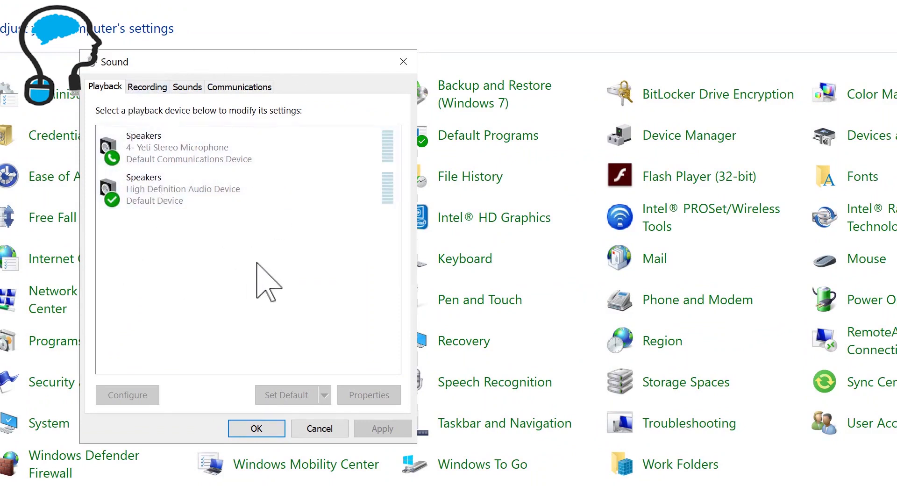
pyautogui.click(246, 189)
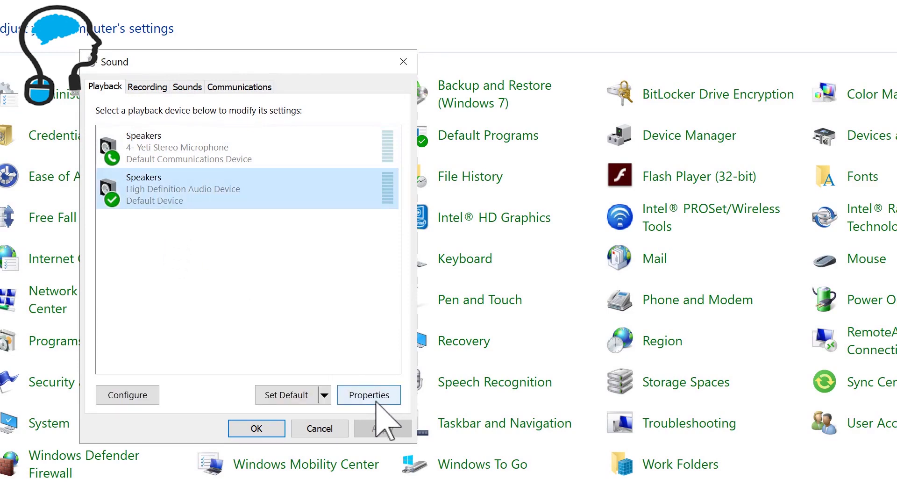
pyautogui.click(369, 395)
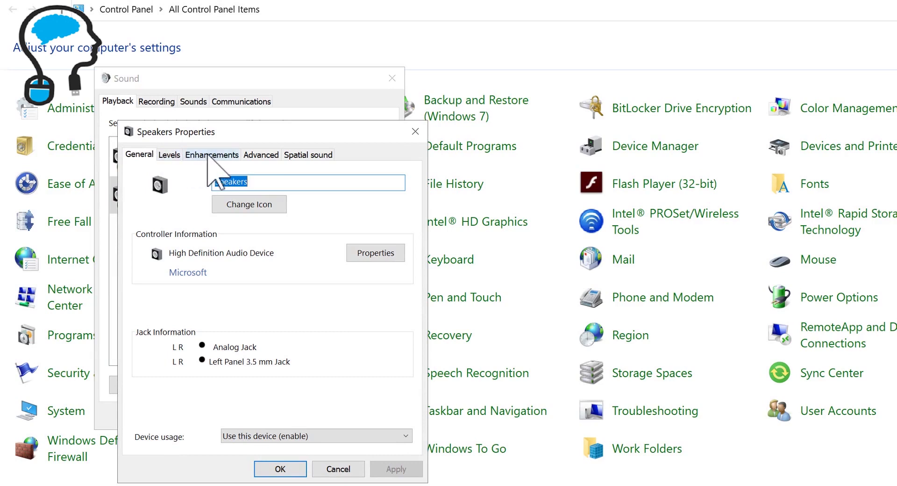
pyautogui.click(211, 155)
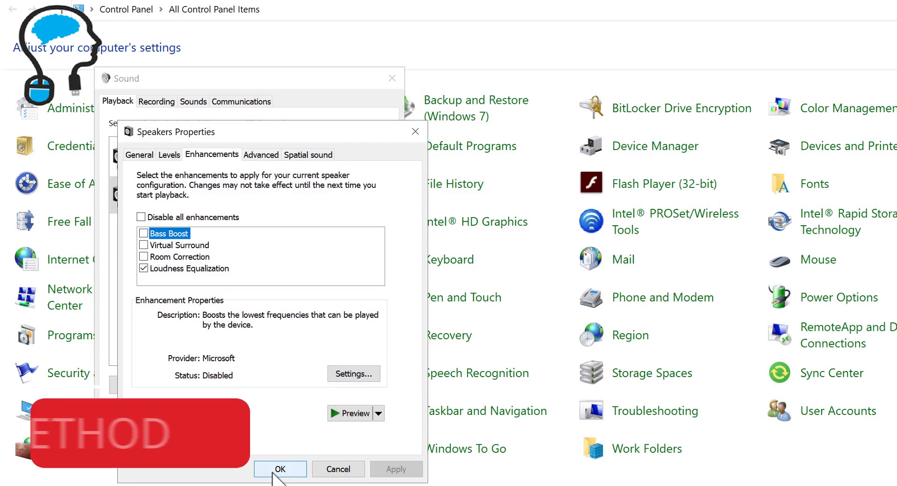
# Close Speakers Properties and search Chrome for Equalizer APO.
pyautogui.click(280, 468)
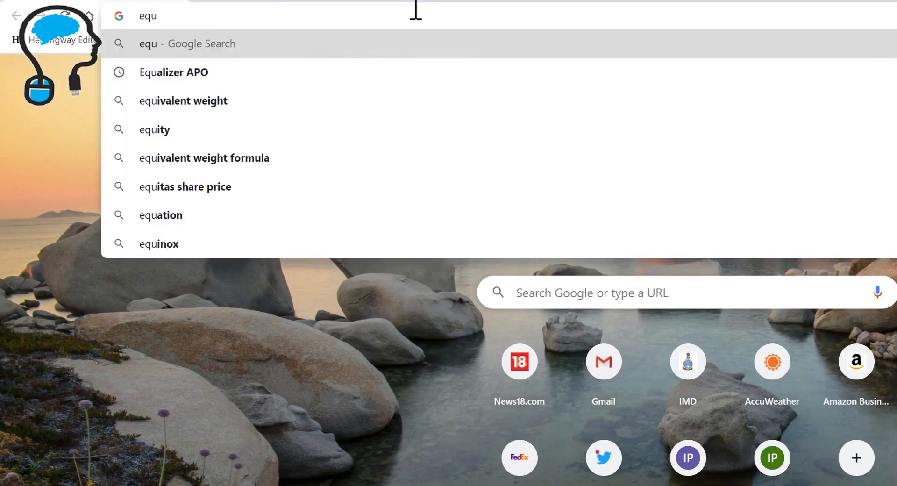
pyautogui.click(173, 72)
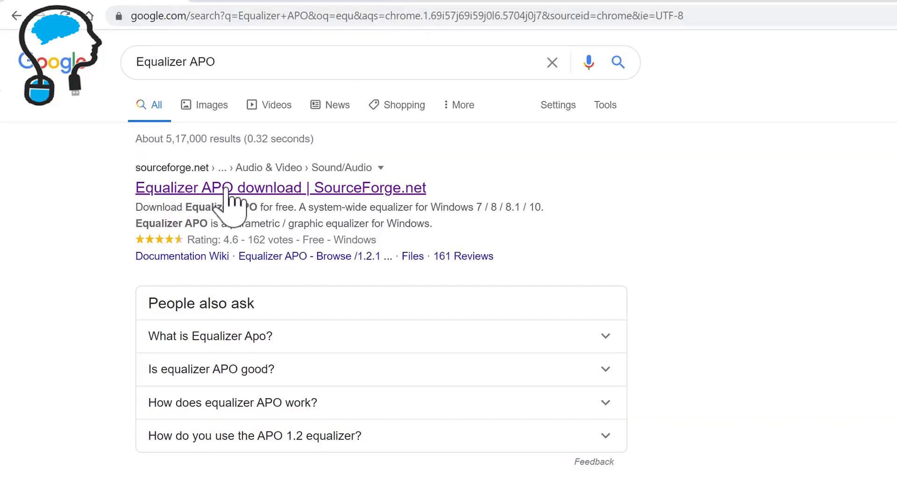
# Download the 64-bit installer, then EqualizerAPO32-1.2.1.exe, from SourceForge.
pyautogui.click(281, 188)
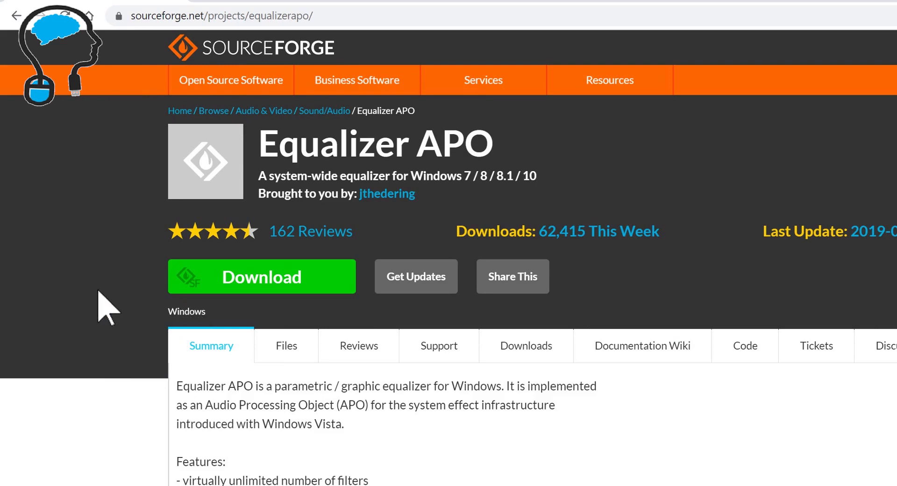
pyautogui.moveTo(278, 281)
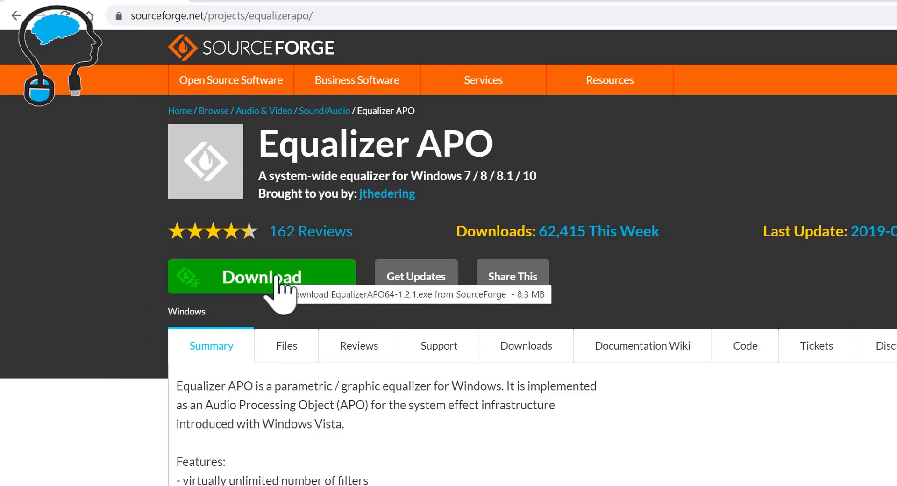
pyautogui.click(261, 277)
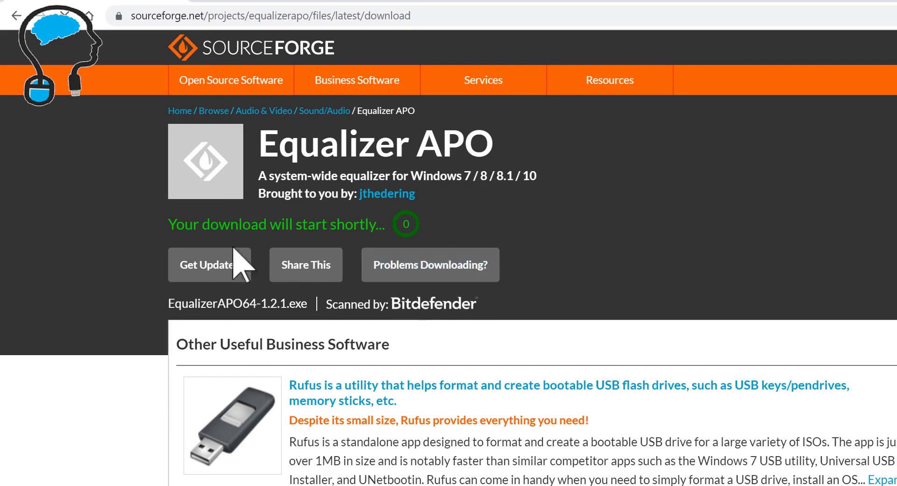
pyautogui.moveTo(395, 155)
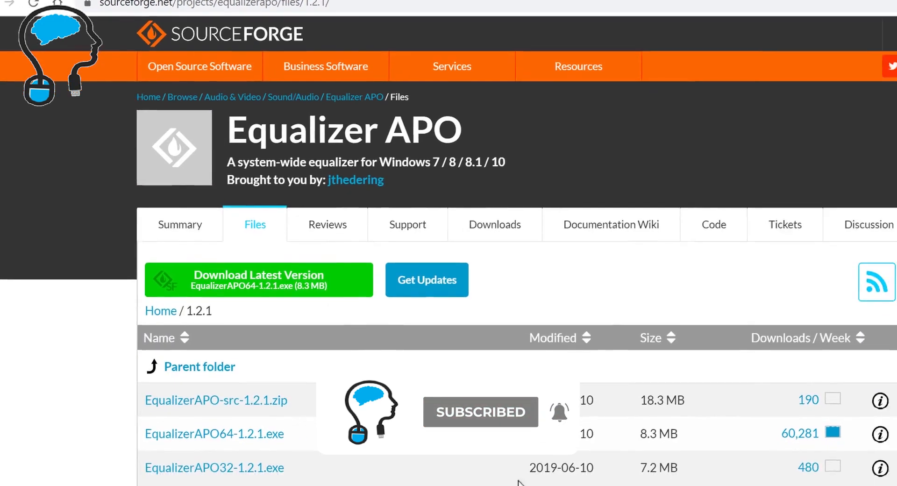
pyautogui.scroll(-3)
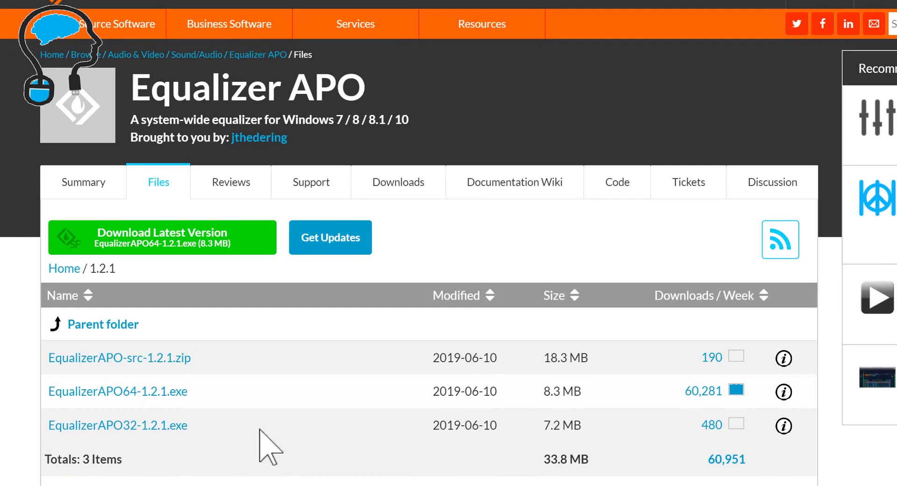
pyautogui.moveTo(407, 448)
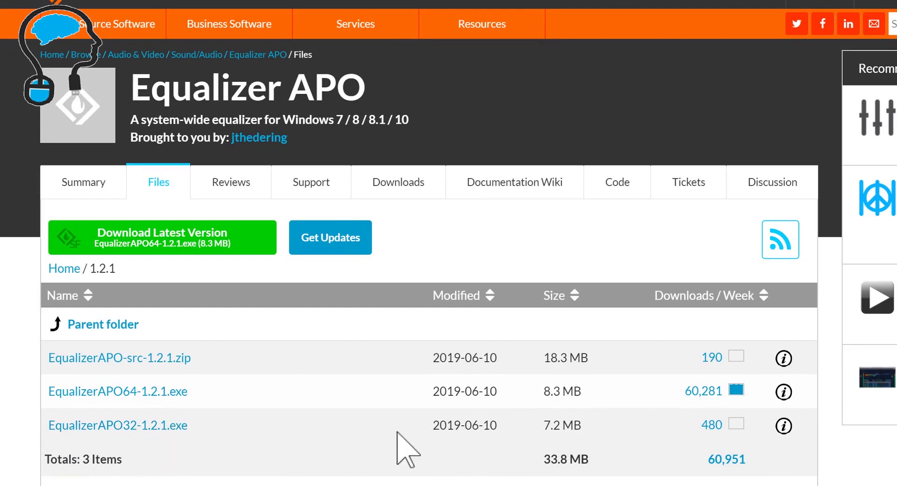
pyautogui.moveTo(117, 425)
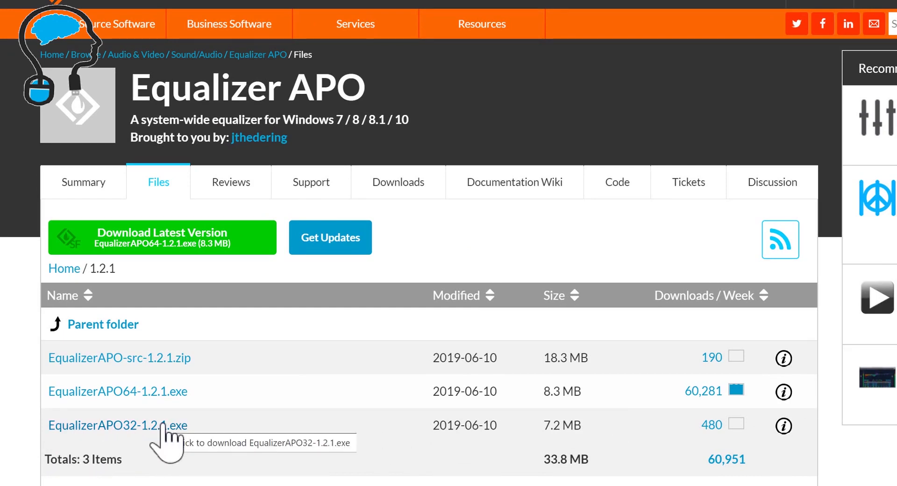
pyautogui.click(118, 425)
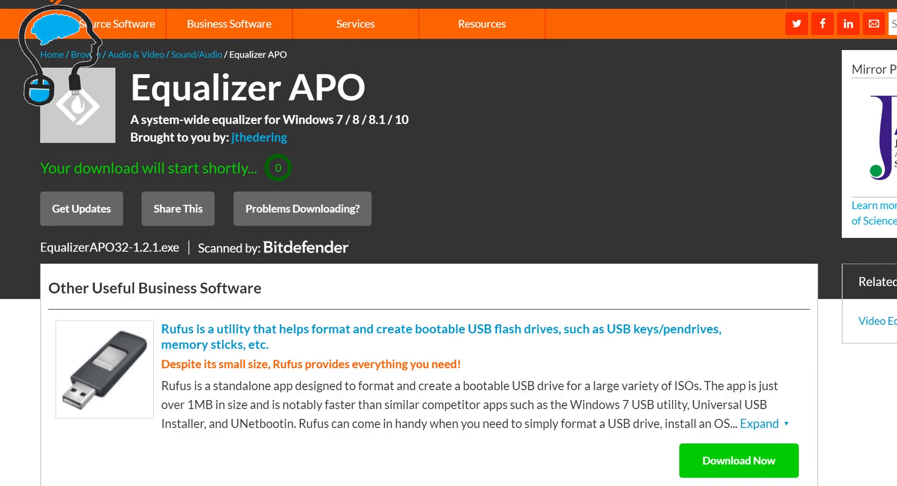
pyautogui.moveTo(378, 469)
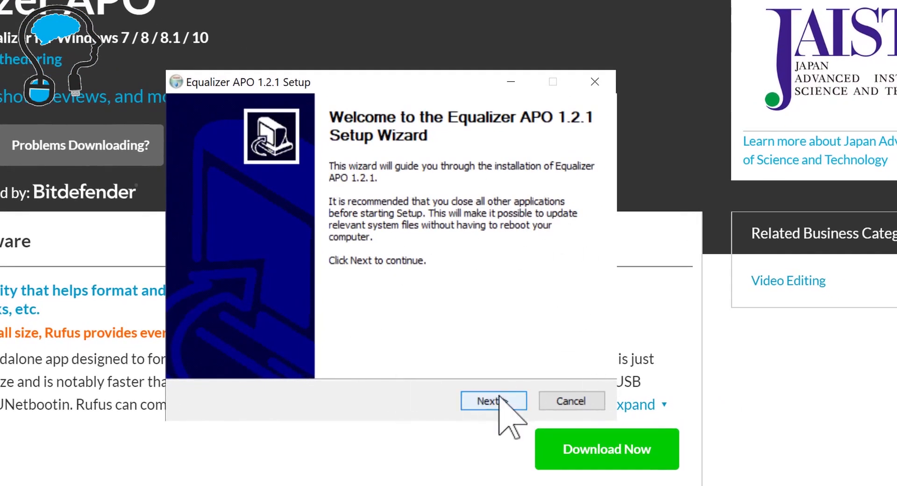
# Advance setup past the welcome, license and default install folder pages.
pyautogui.click(492, 401)
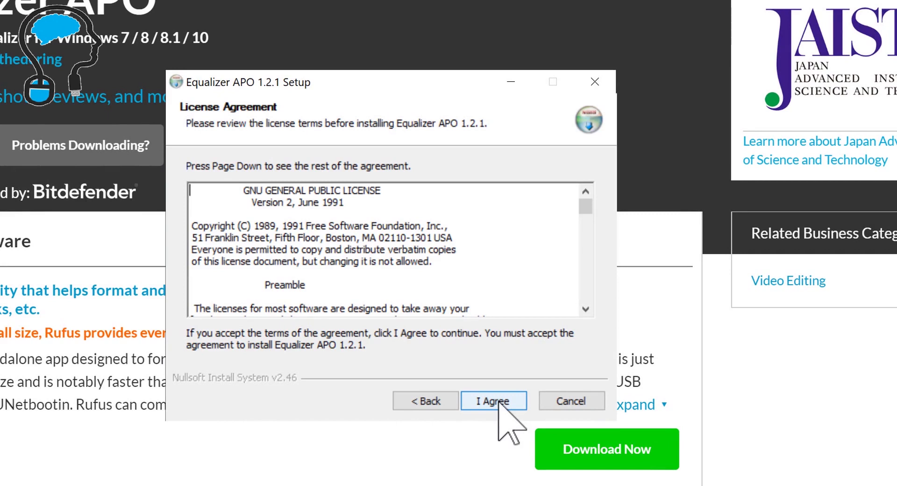
pyautogui.click(492, 401)
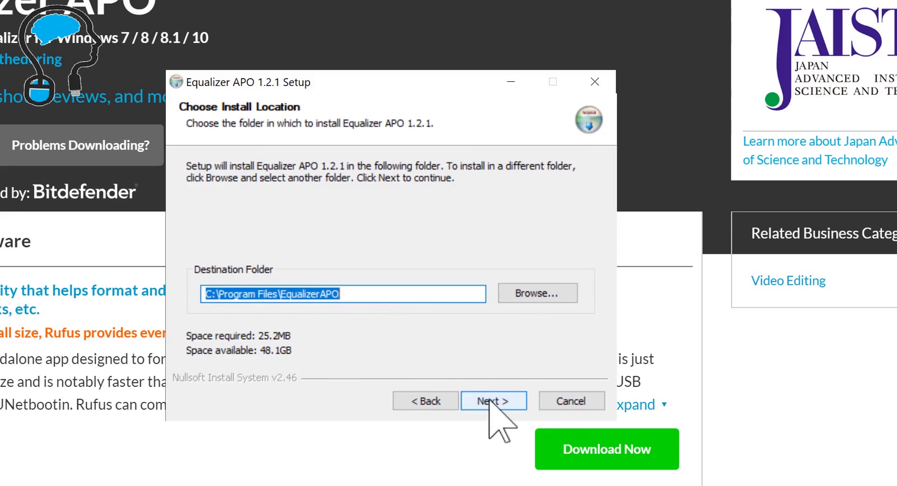
pyautogui.click(493, 400)
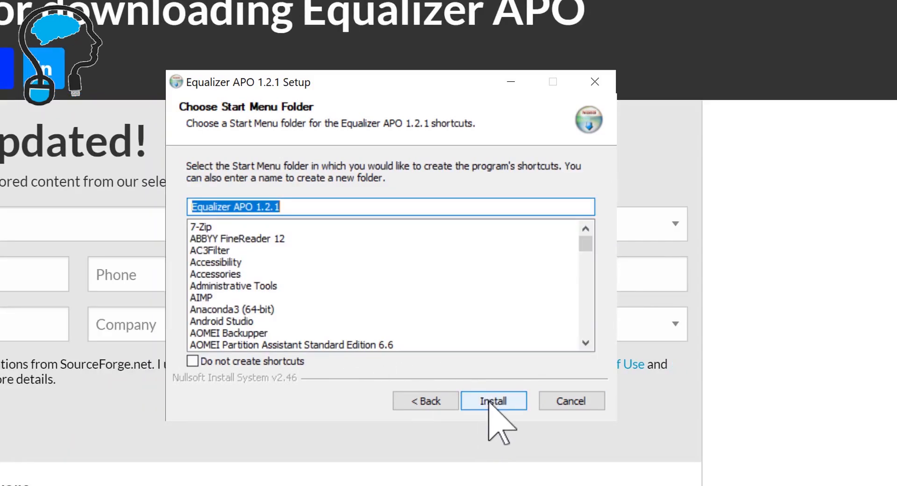
pyautogui.click(494, 401)
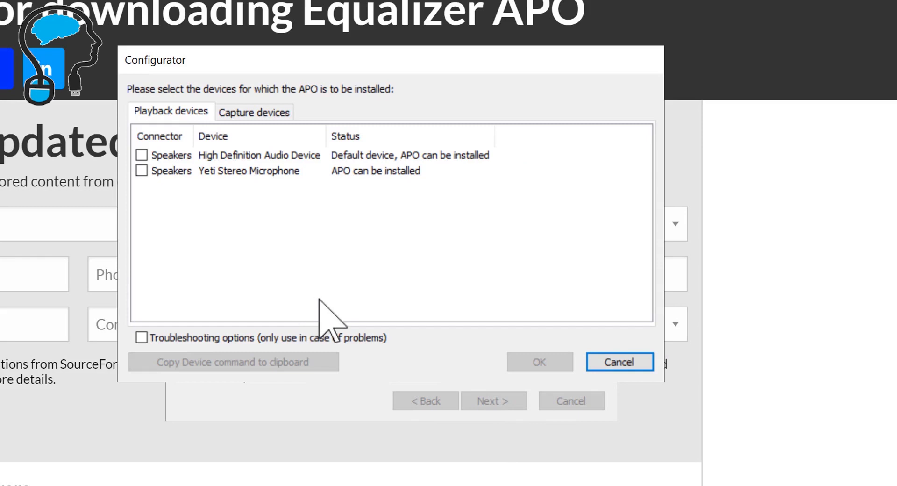
pyautogui.moveTo(240, 123)
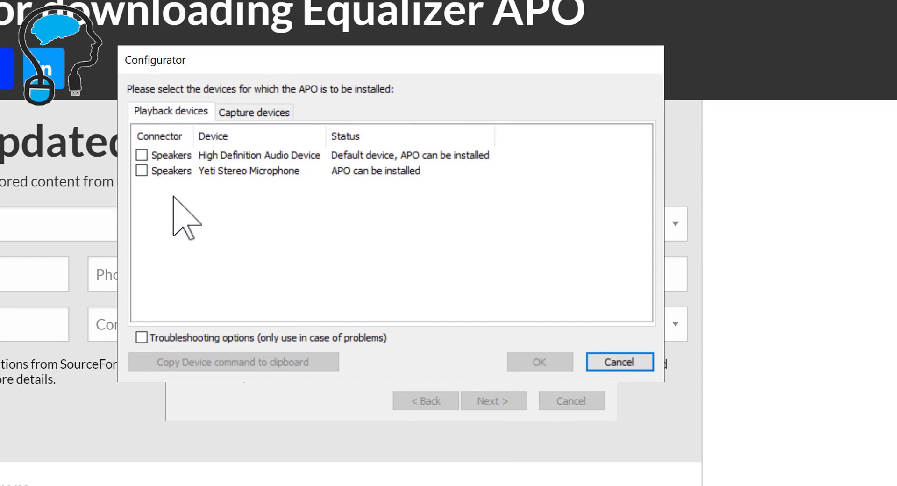
pyautogui.moveTo(153, 217)
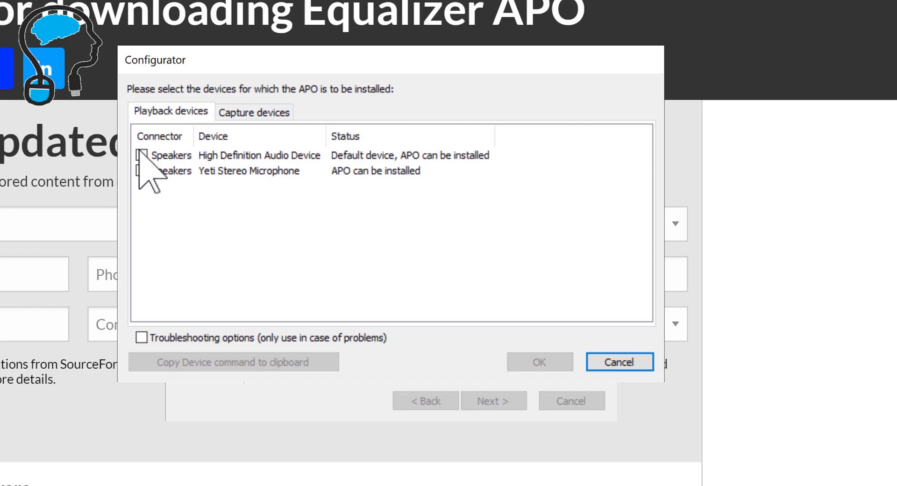
# Install the APO on the High Definition Audio speakers, choosing to reboot manually later.
pyautogui.click(143, 155)
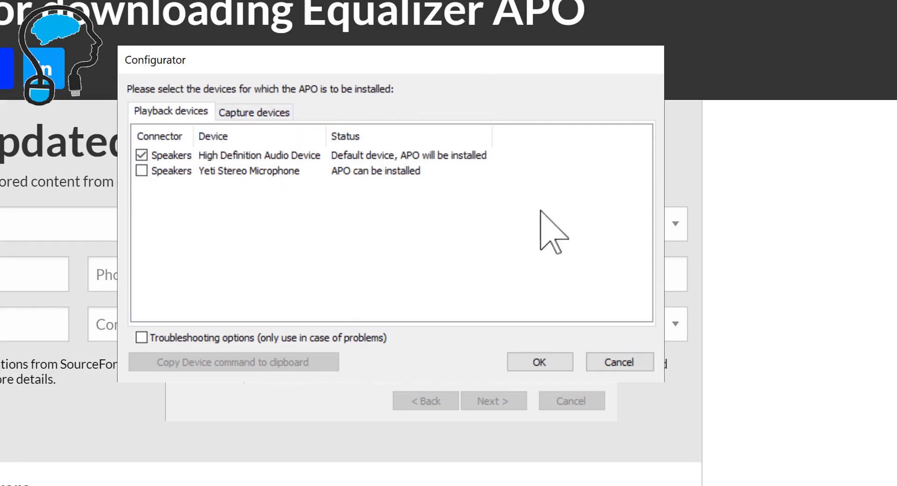
pyautogui.click(539, 361)
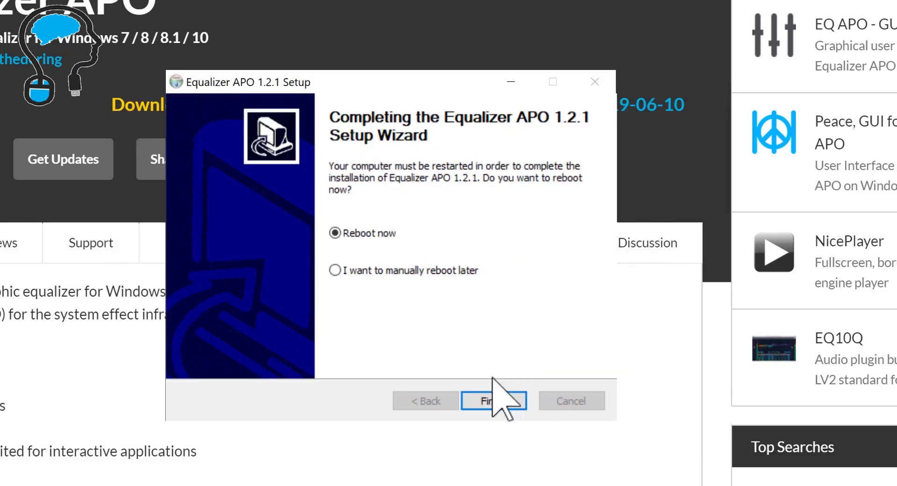
pyautogui.moveTo(416, 372)
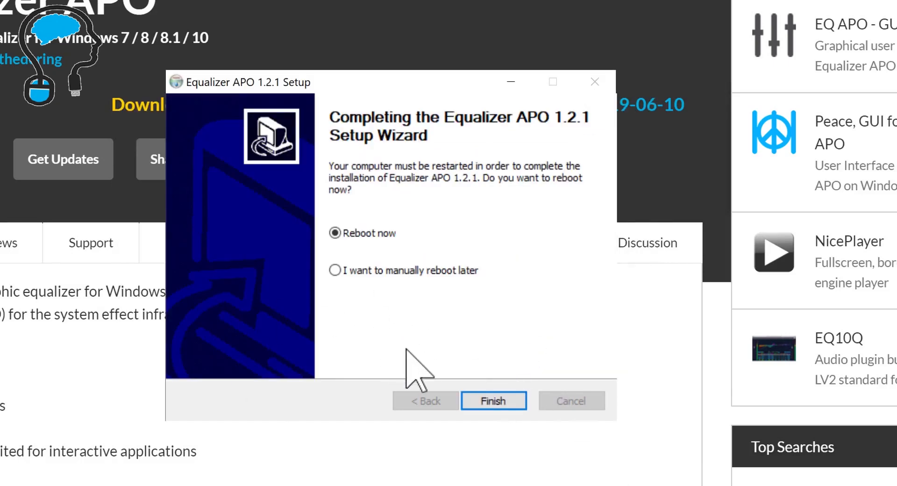
pyautogui.moveTo(335, 270)
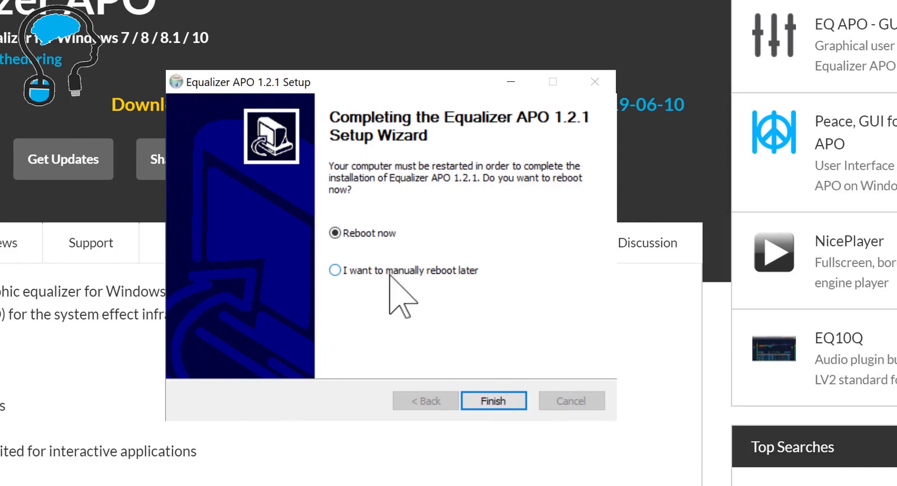
pyautogui.click(492, 400)
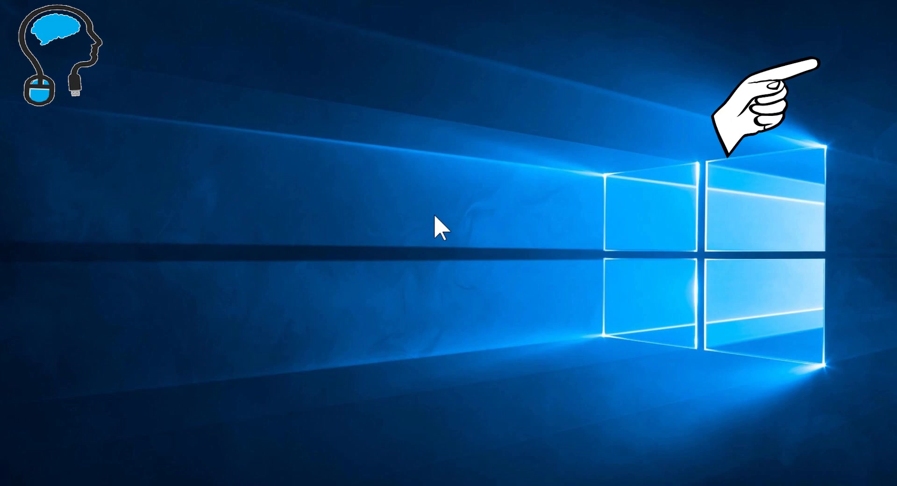
# Expand the Equalizer APO 1.2.1 folder in the Start menu's app list.
pyautogui.click(10, 475)
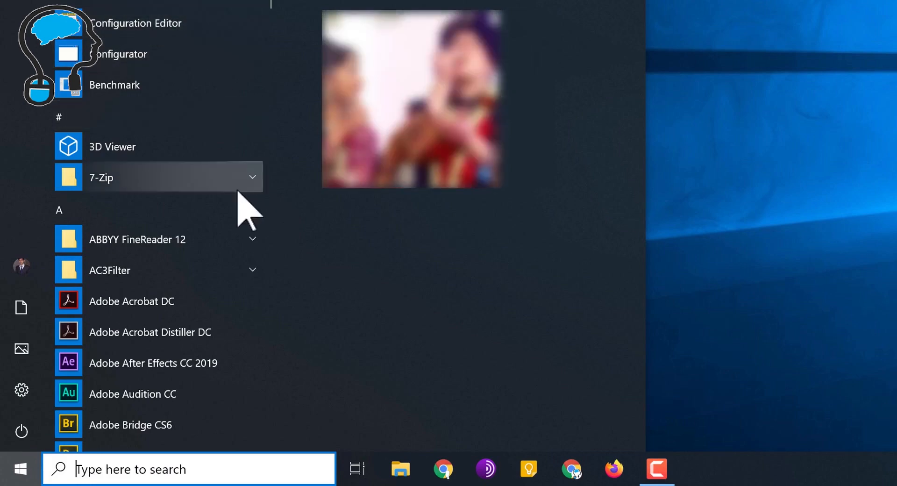
pyautogui.scroll(-3)
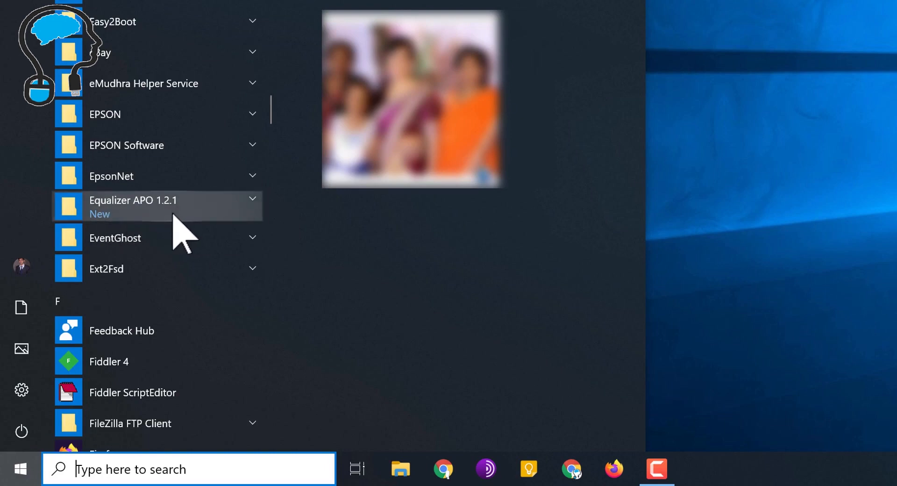
pyautogui.click(158, 206)
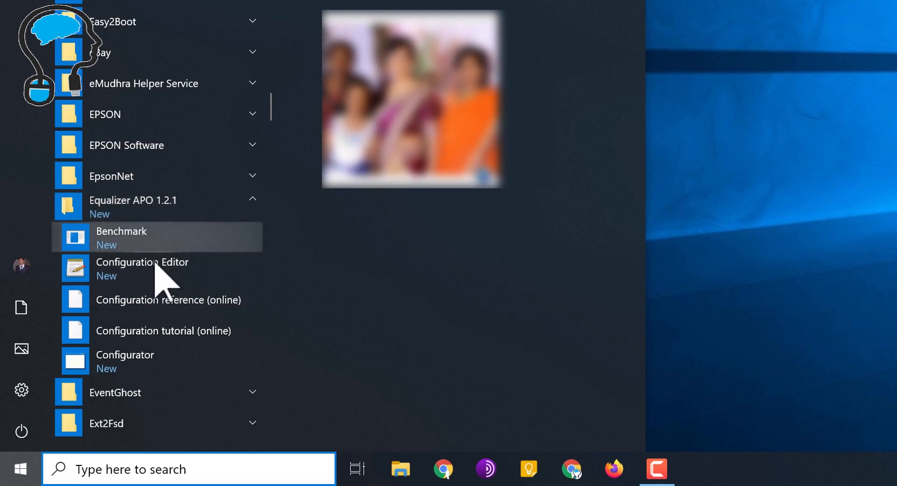
pyautogui.moveTo(142, 267)
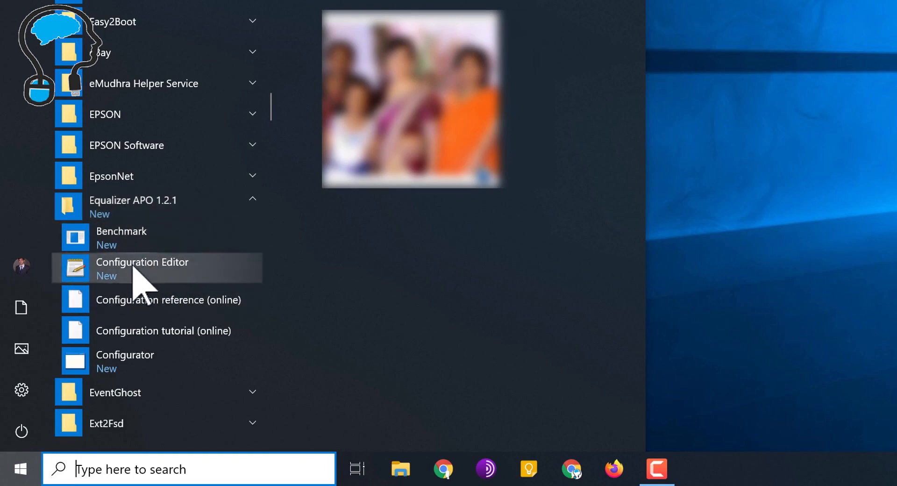
# Launch Configuration Editor, keeping Default (Speakers - High Definition Audio Device) as the device.
pyautogui.click(142, 262)
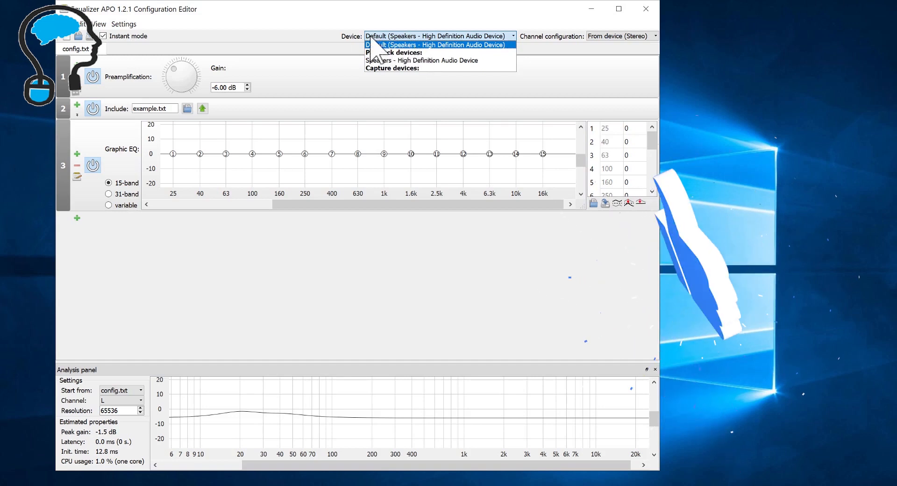
pyautogui.click(436, 45)
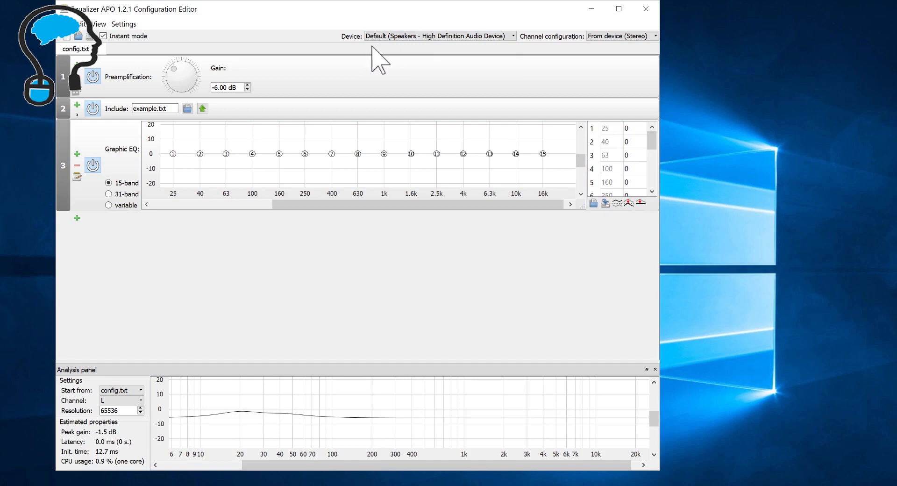
pyautogui.moveTo(52, 221)
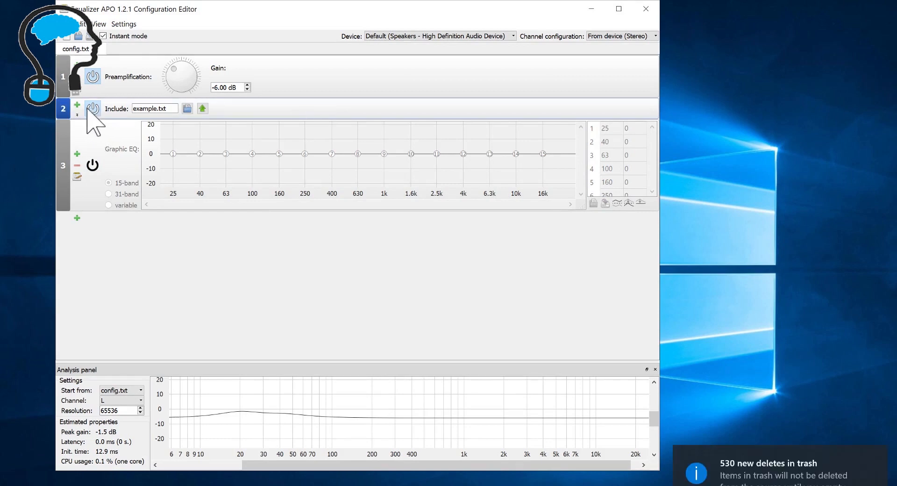
pyautogui.moveTo(92, 109)
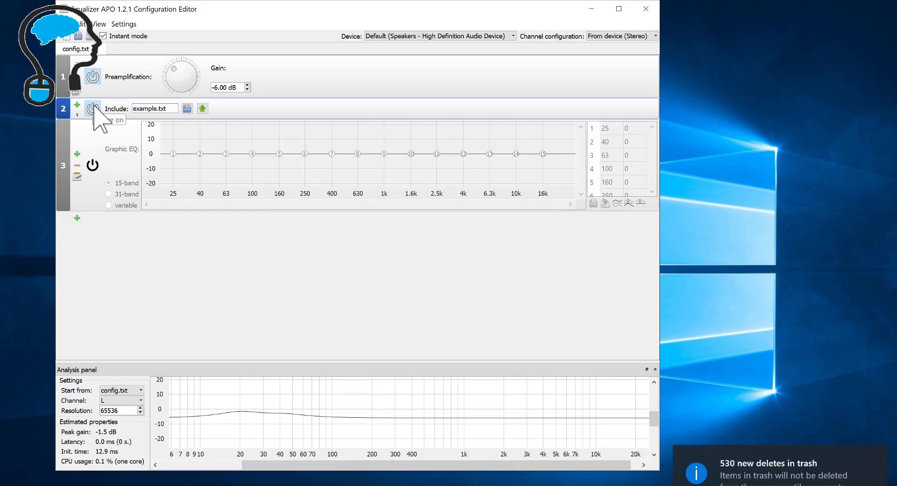
# Switch off the example.txt include with its power button.
pyautogui.click(91, 109)
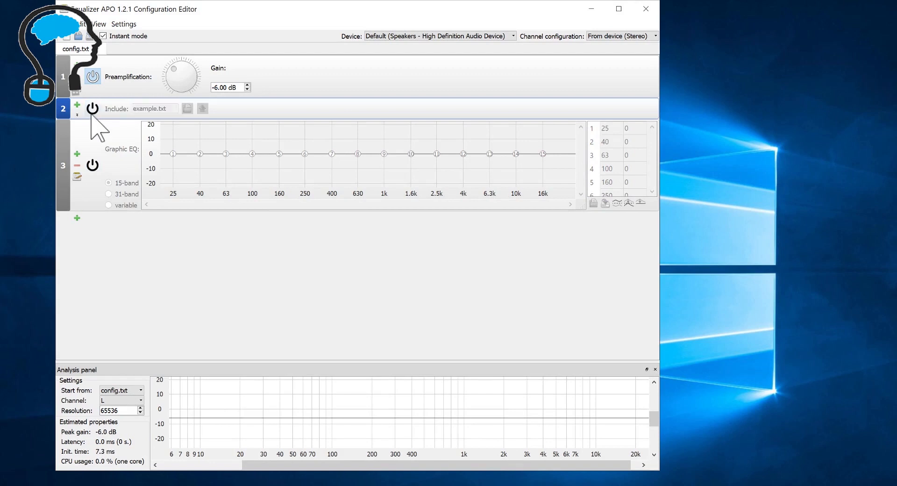
pyautogui.moveTo(123, 131)
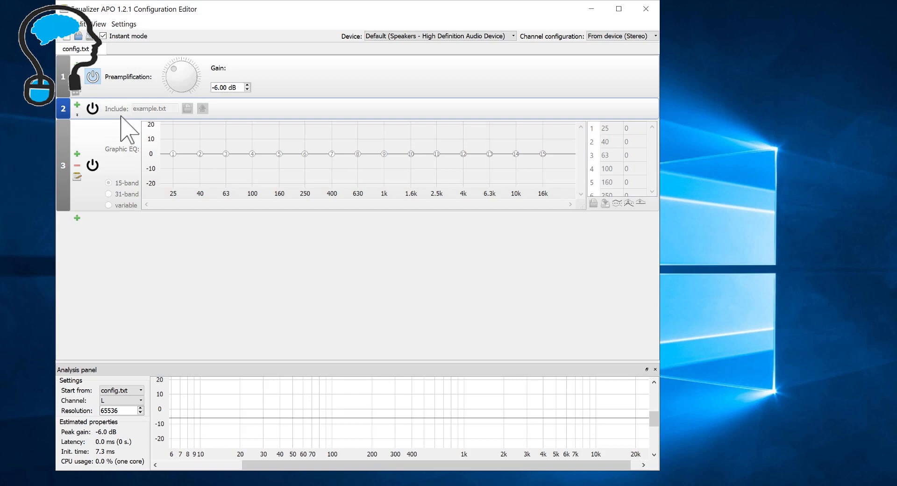
pyautogui.moveTo(181, 86)
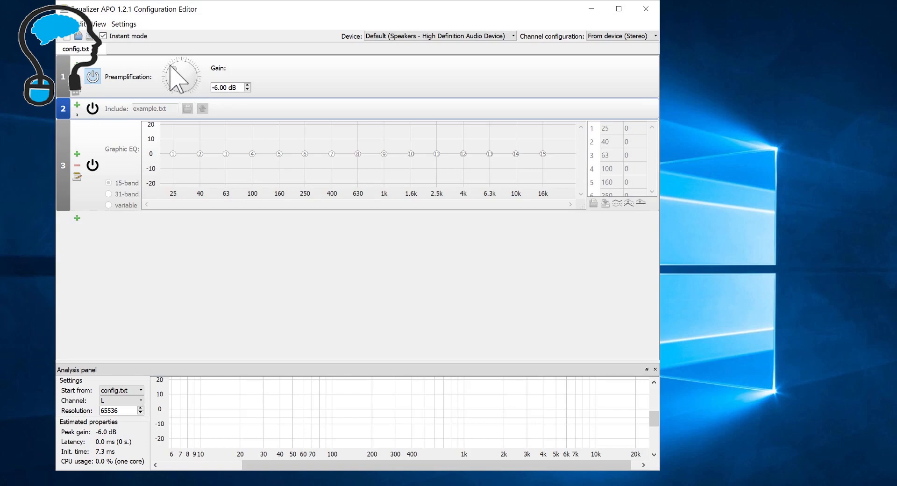
pyautogui.moveTo(183, 80)
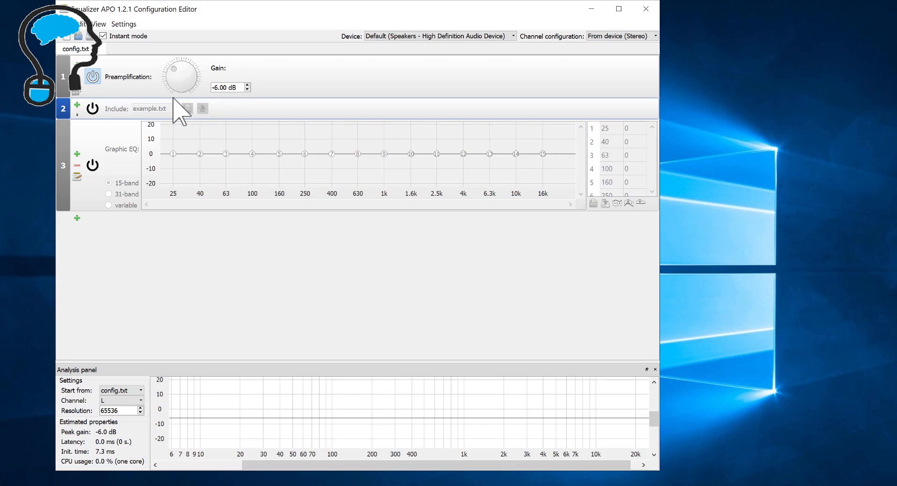
pyautogui.moveTo(180, 86)
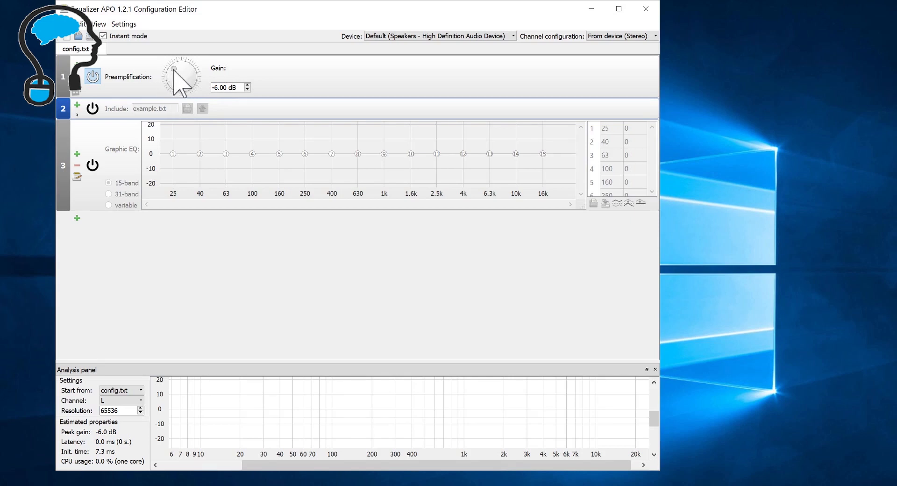
# Adjust the preamplification knob from -6 dB to a 3.40 dB gain.
pyautogui.moveTo(181, 77); pyautogui.dragTo(186, 63)
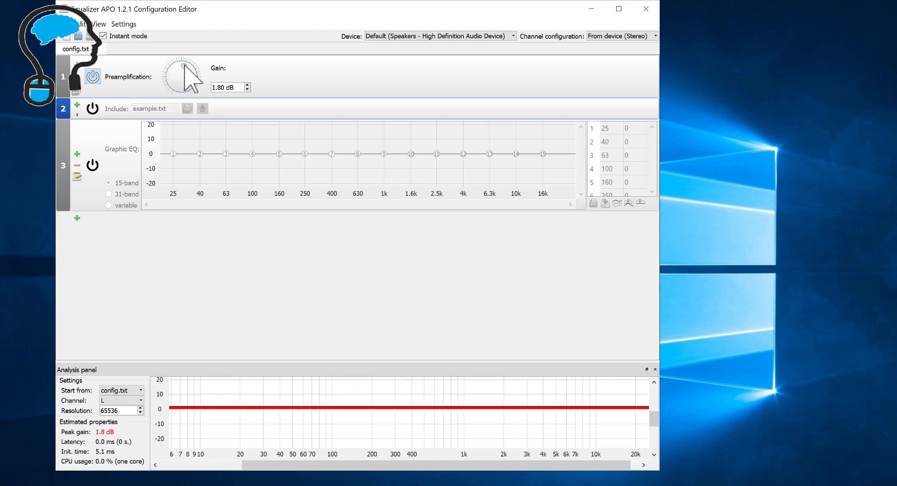
pyautogui.moveTo(182, 80); pyautogui.dragTo(188, 68)
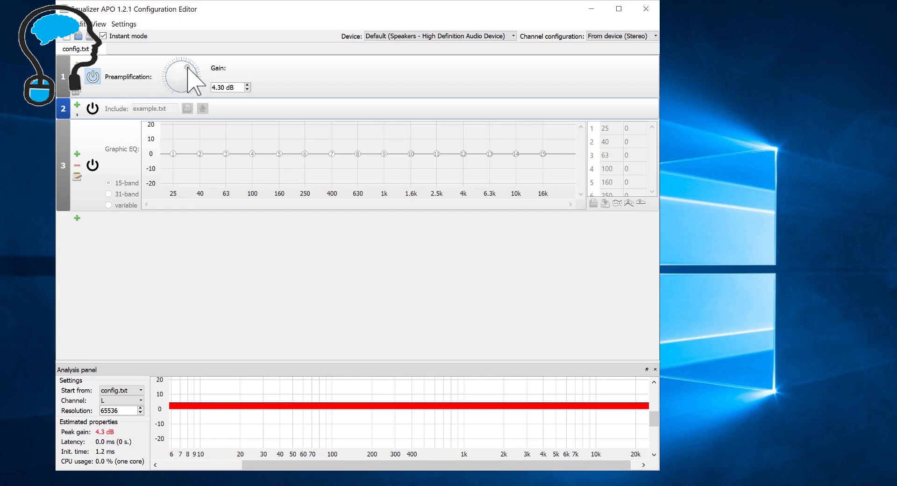
pyautogui.moveTo(194, 68); pyautogui.dragTo(189, 86)
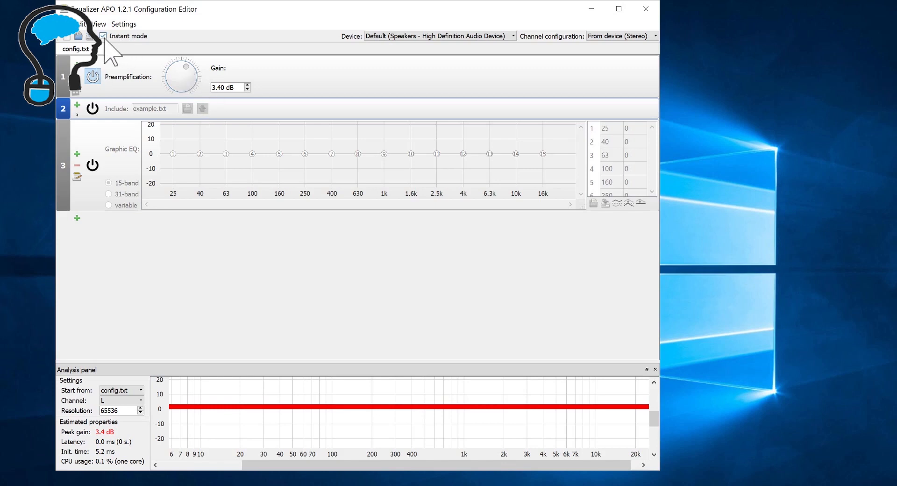
pyautogui.moveTo(151, 46)
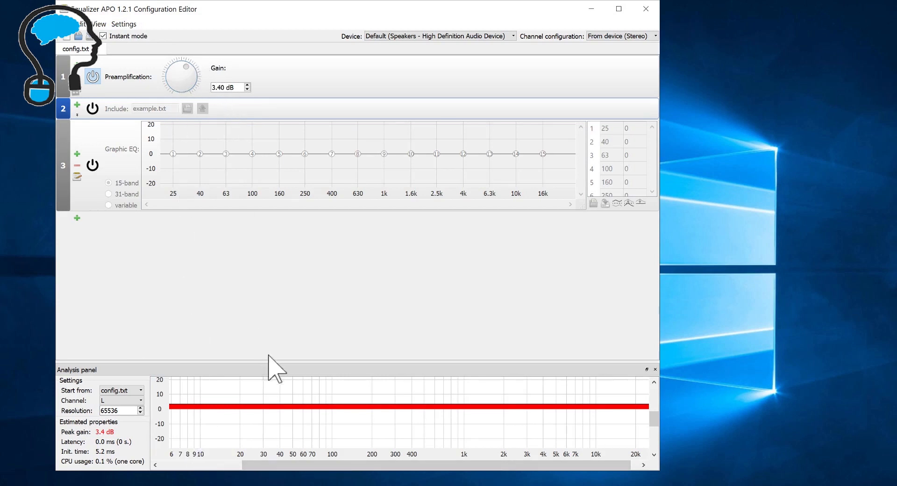
pyautogui.moveTo(250, 312)
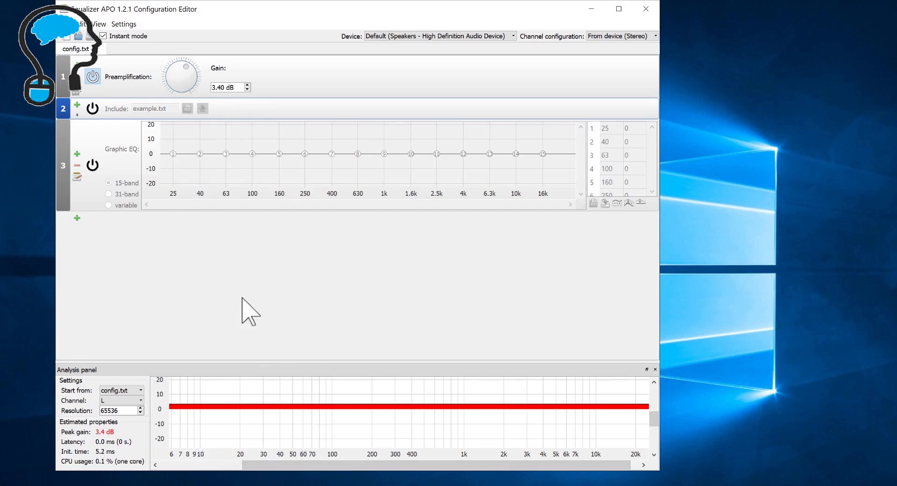
pyautogui.moveTo(286, 350)
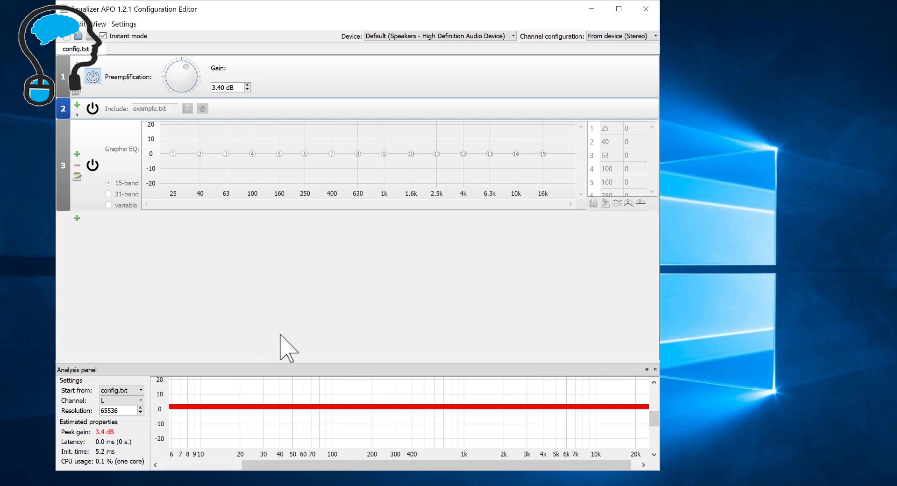
pyautogui.moveTo(243, 164)
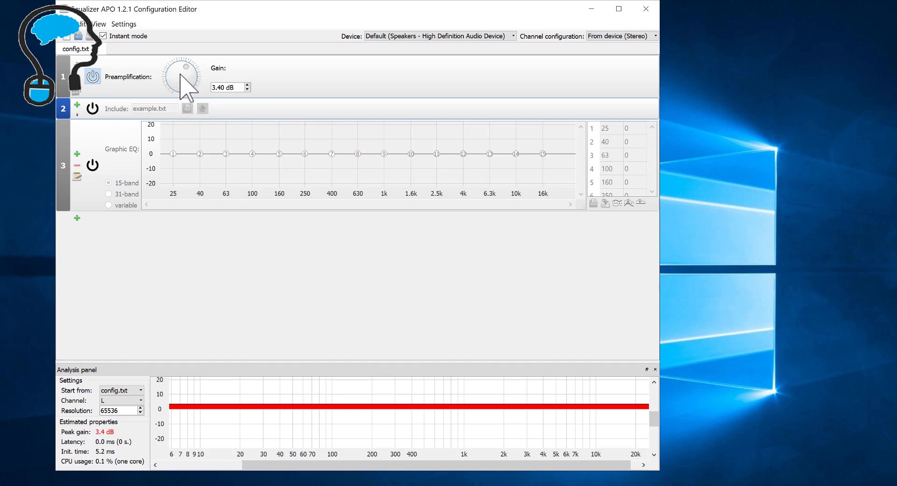
pyautogui.moveTo(198, 91)
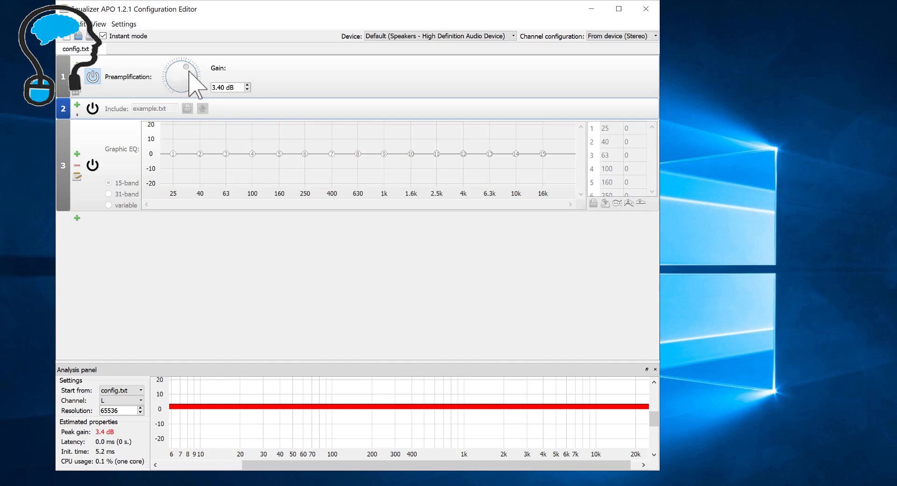
pyautogui.moveTo(192, 83)
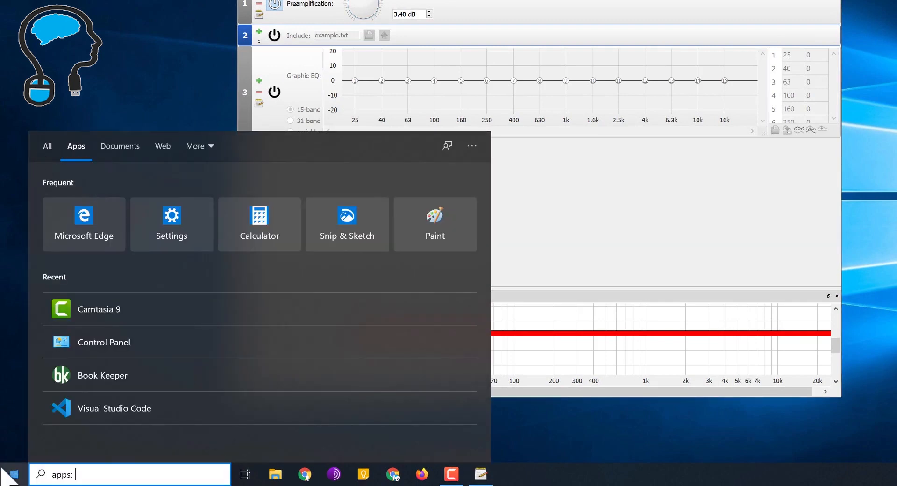
# Launch Configurator from the Equalizer APO 1.2.1 folder under All apps.
pyautogui.click(13, 474)
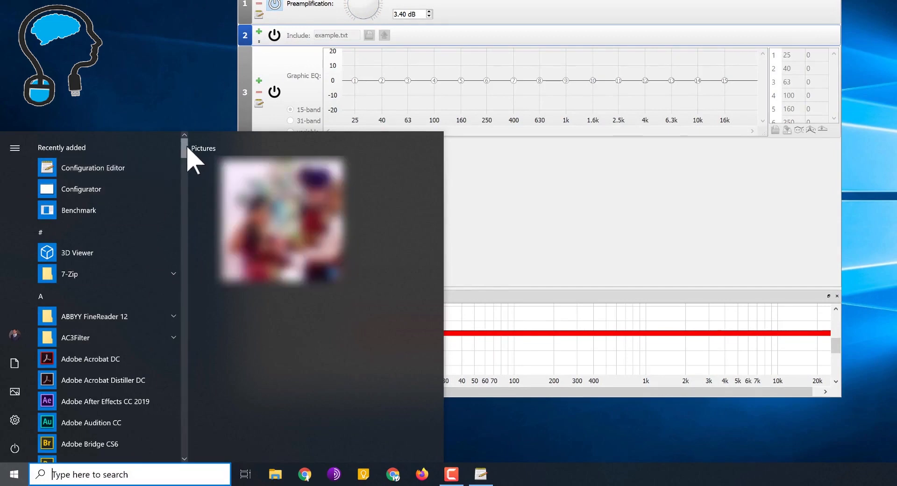
pyautogui.scroll(-3)
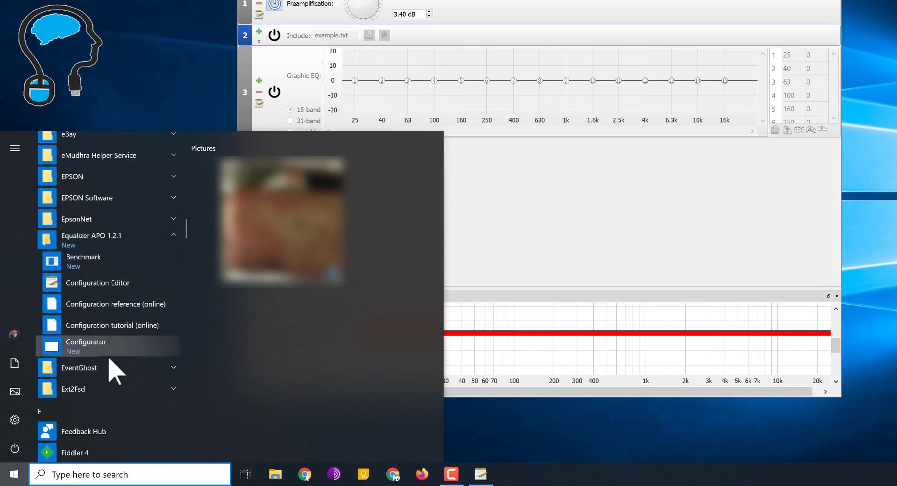
pyautogui.click(86, 346)
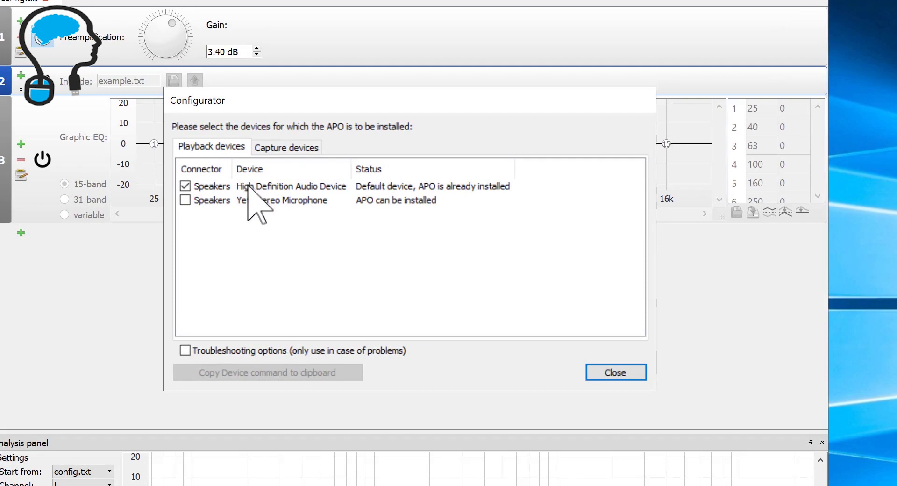
pyautogui.moveTo(274, 217)
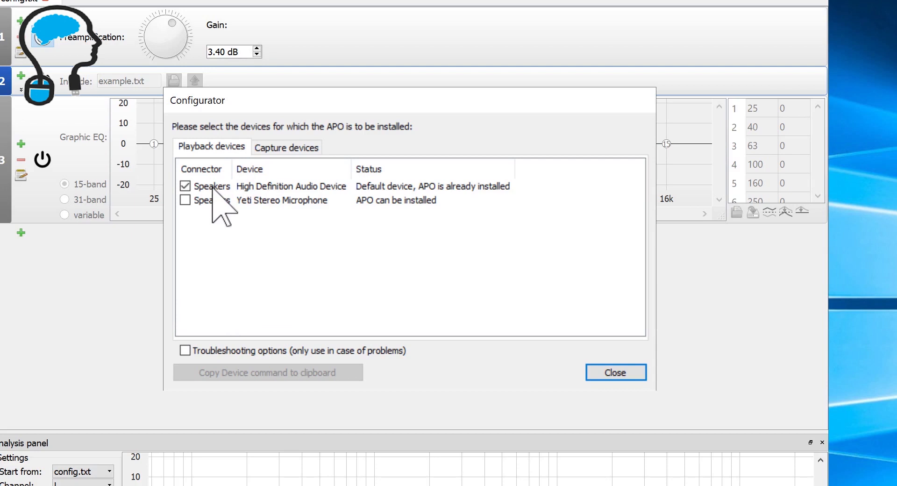
# Select the speakers, enable troubleshooting options, and untick original APO for pre-mix and post-mix.
pyautogui.click(209, 186)
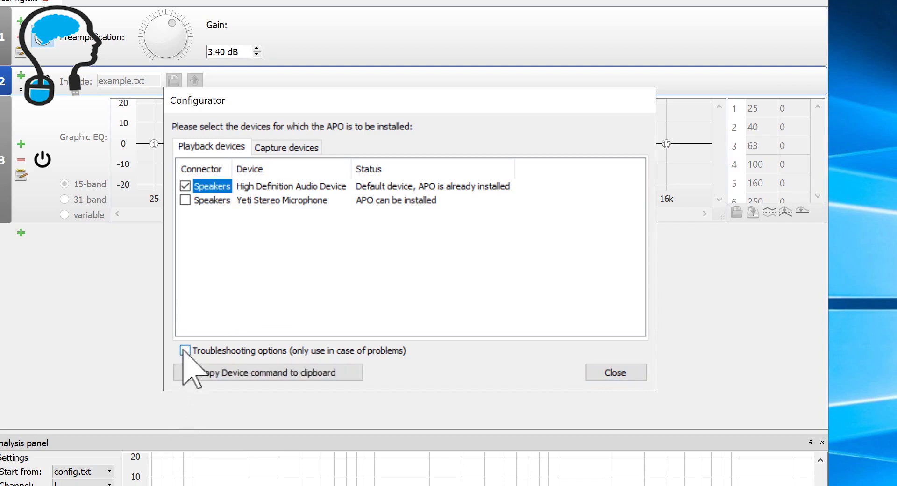
pyautogui.click(185, 351)
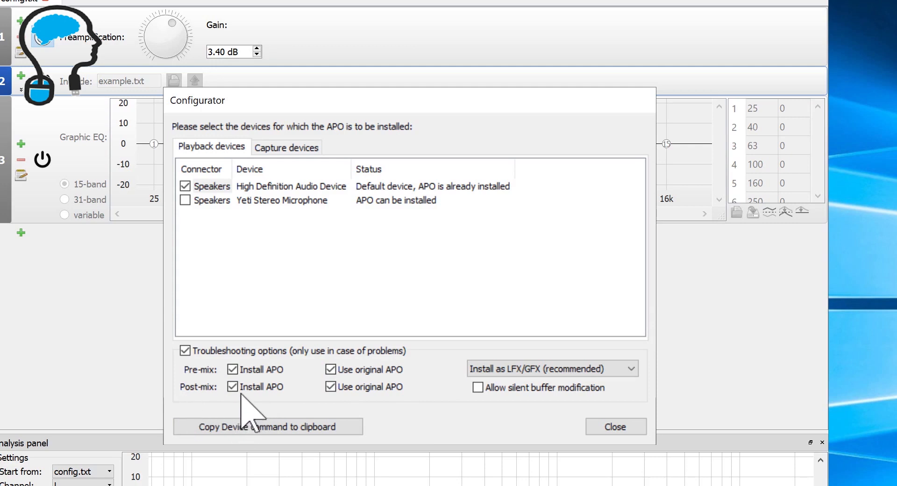
pyautogui.moveTo(252, 412)
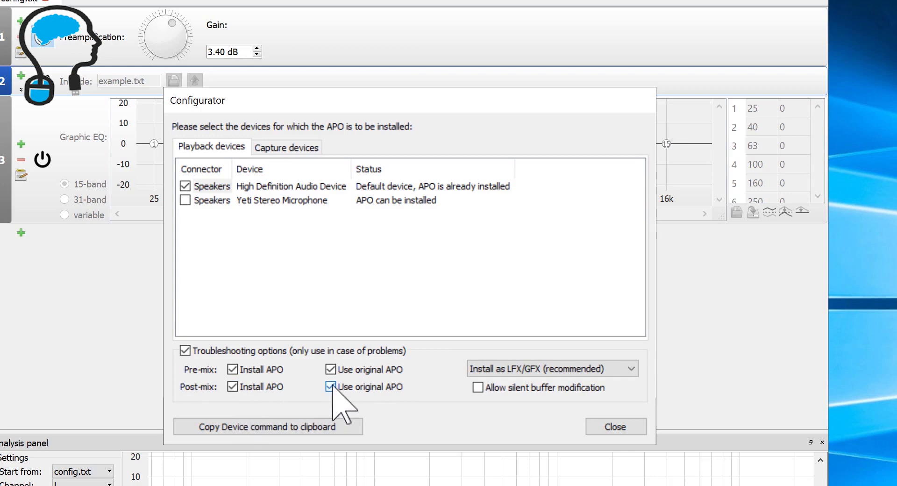
pyautogui.click(330, 387)
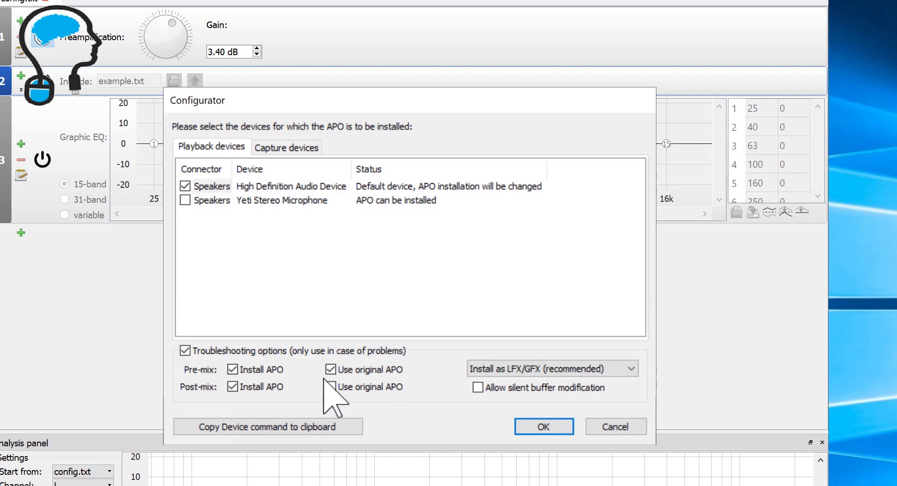
pyautogui.click(330, 369)
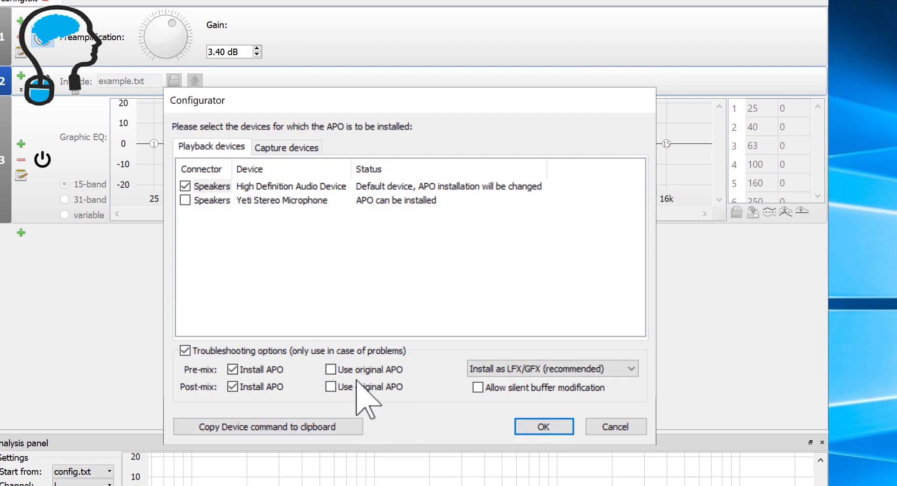
pyautogui.click(232, 386)
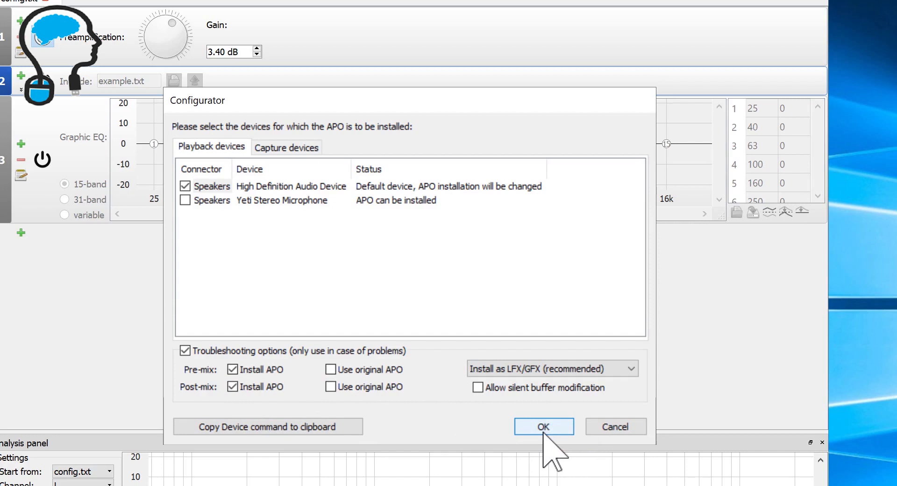
# Confirm the Configurator's APO installation settings and postpone the Windows reboot.
pyautogui.click(543, 427)
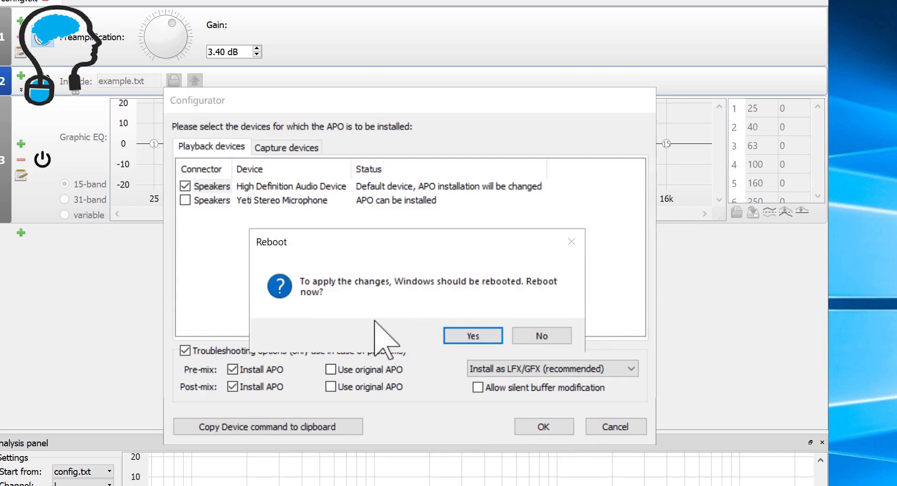
pyautogui.moveTo(541, 335)
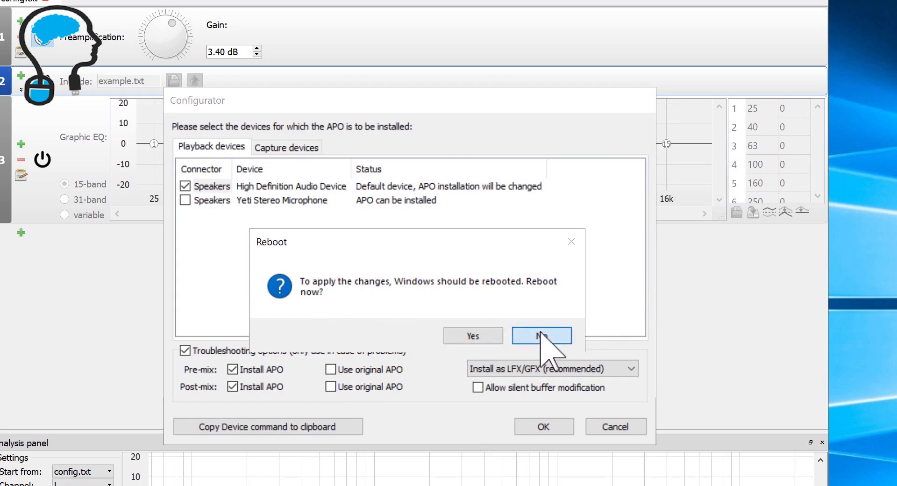
pyautogui.click(541, 335)
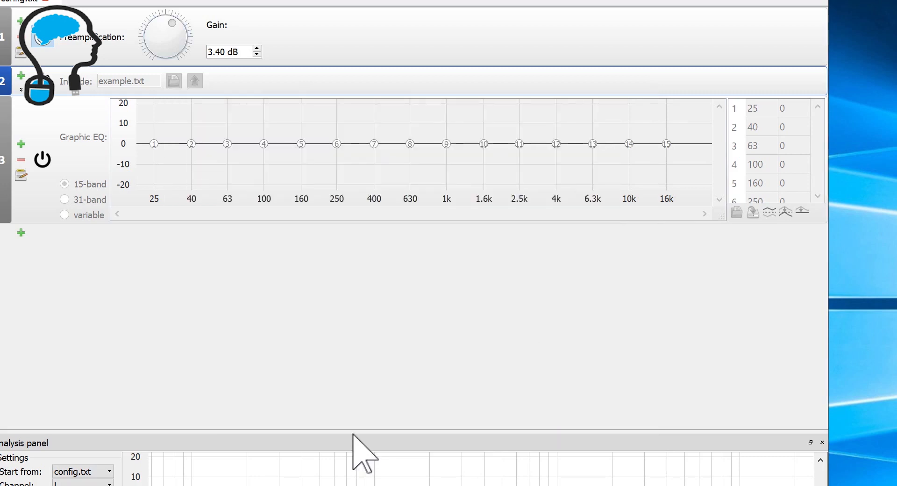
pyautogui.moveTo(283, 333)
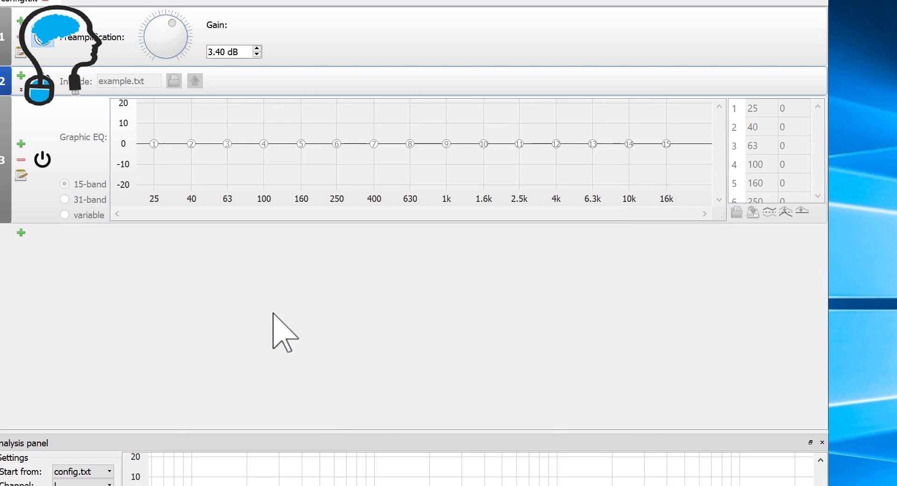
pyautogui.moveTo(306, 312)
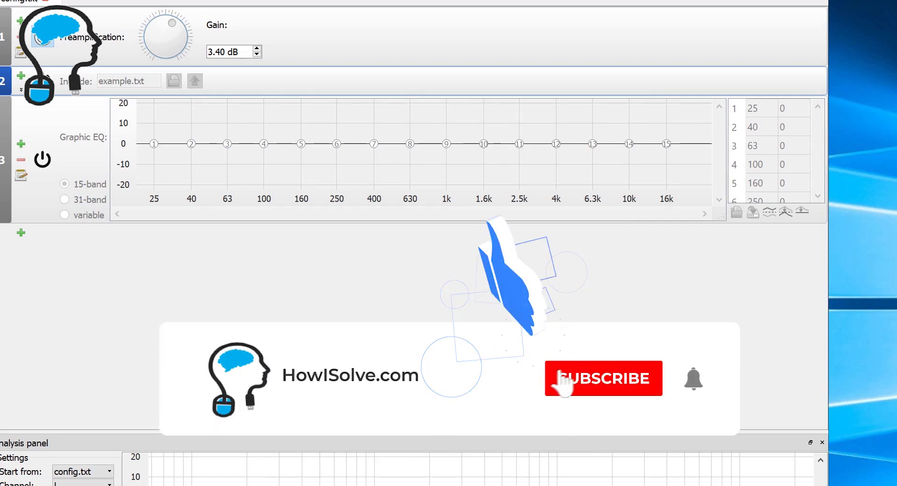
pyautogui.click(602, 378)
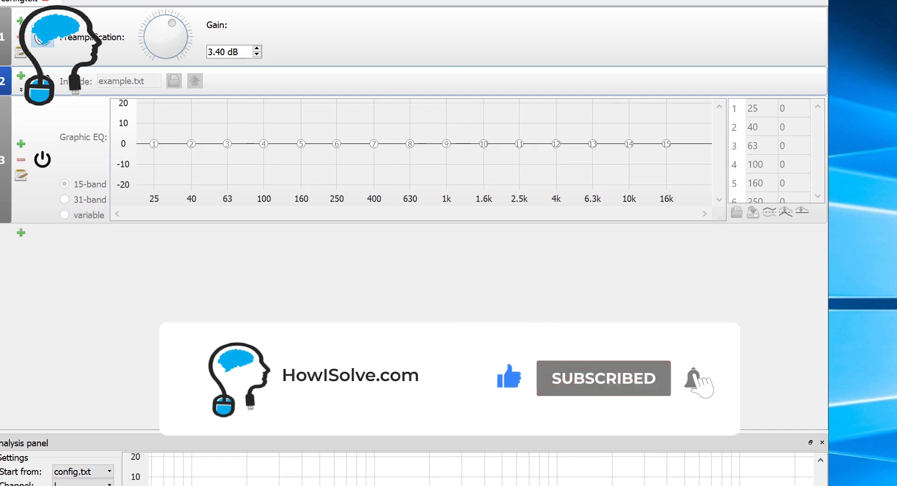